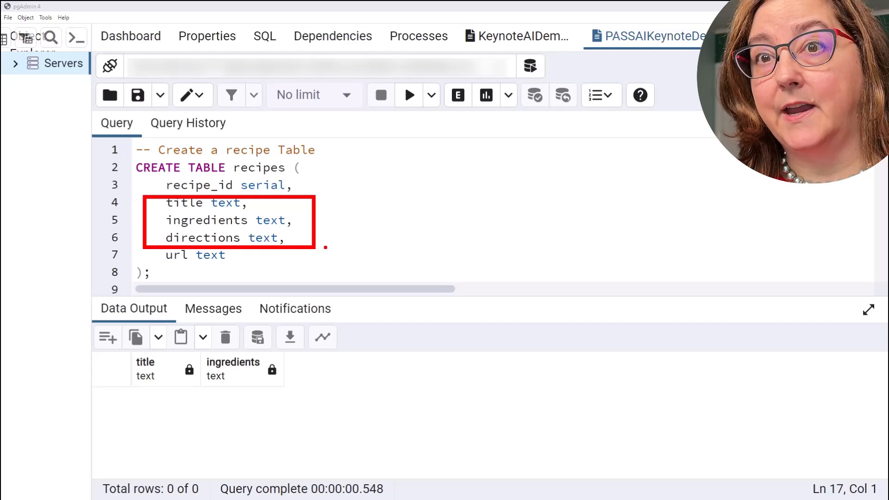
- Run the avocado ILIKE searches, then the 'Give me high protein recipes' ILIKE query, which returns zero rows
{"action": "scroll", "scroll_direction": "down", "scroll_amount": 3}
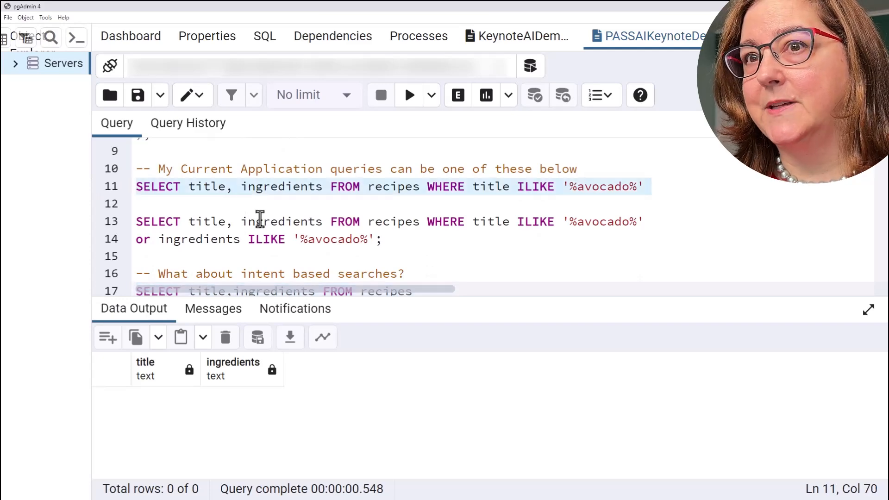
{"action": "left_click", "coordinate": [408, 94]}
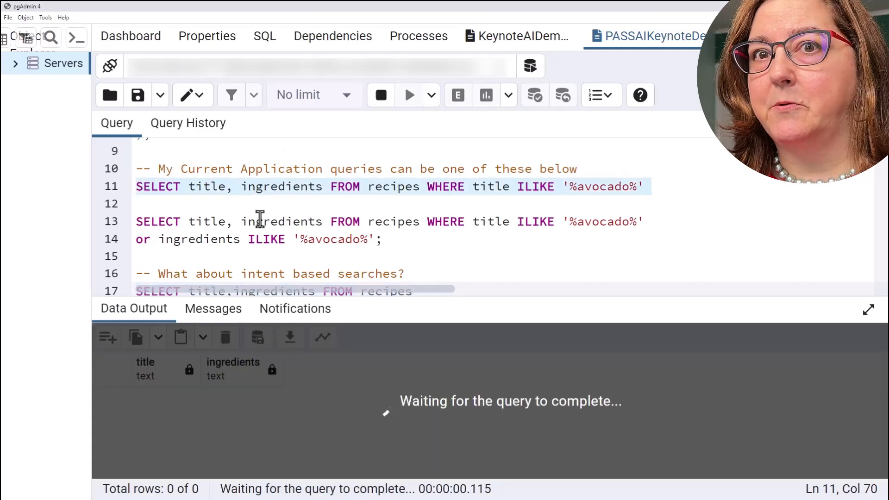
{"action": "left_click", "coordinate": [408, 94]}
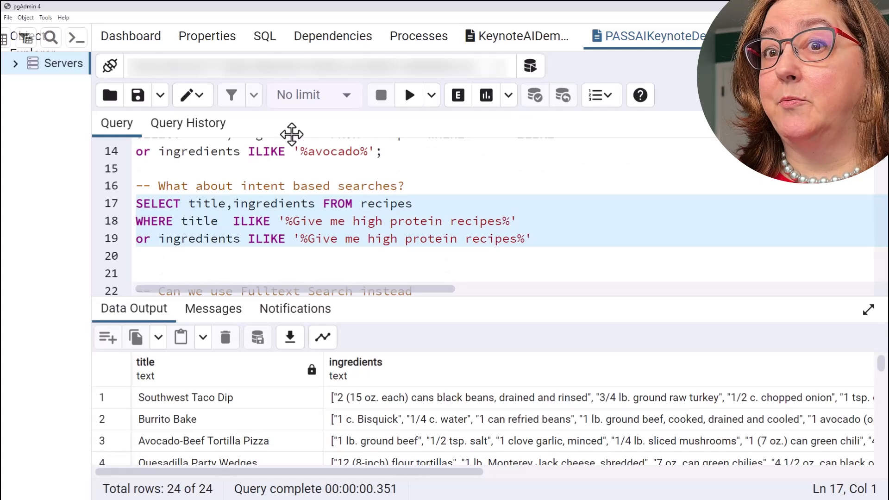
{"action": "left_click", "coordinate": [407, 94]}
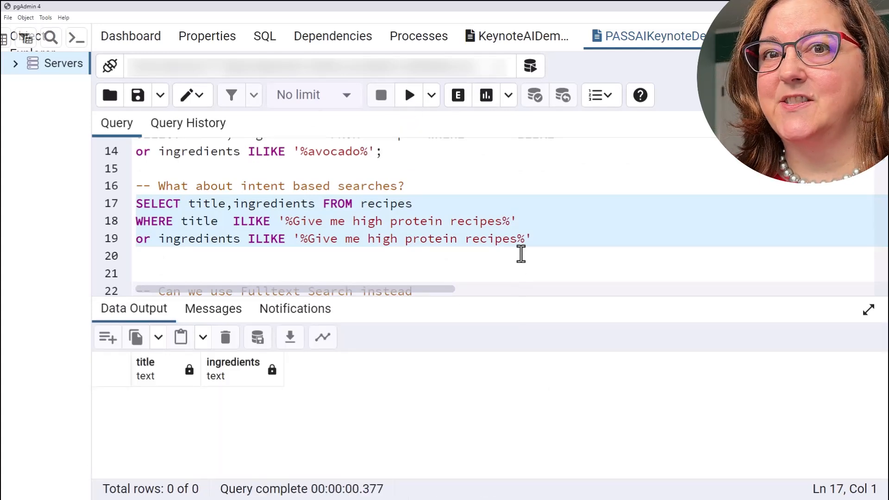
- Add the generated textsearch tsvector column, then run phraseto_tsquery searches: 25 avocado recipes, zero for 'high protein'
{"action": "scroll", "scroll_direction": "down", "scroll_amount": 3}
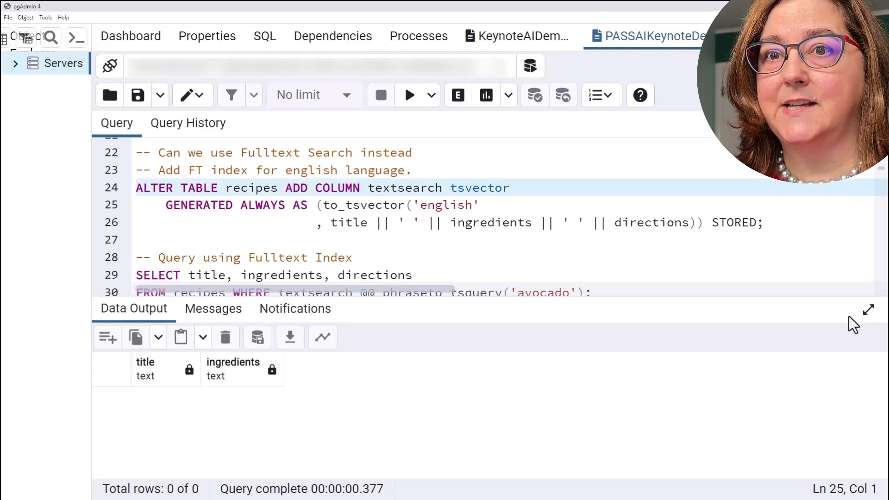
{"action": "left_click", "coordinate": [408, 94]}
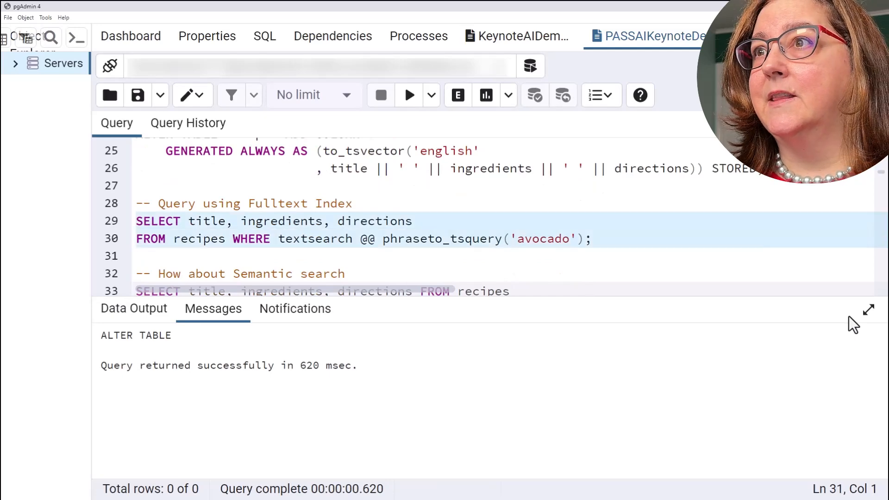
{"action": "mouse_move", "coordinate": [427, 184]}
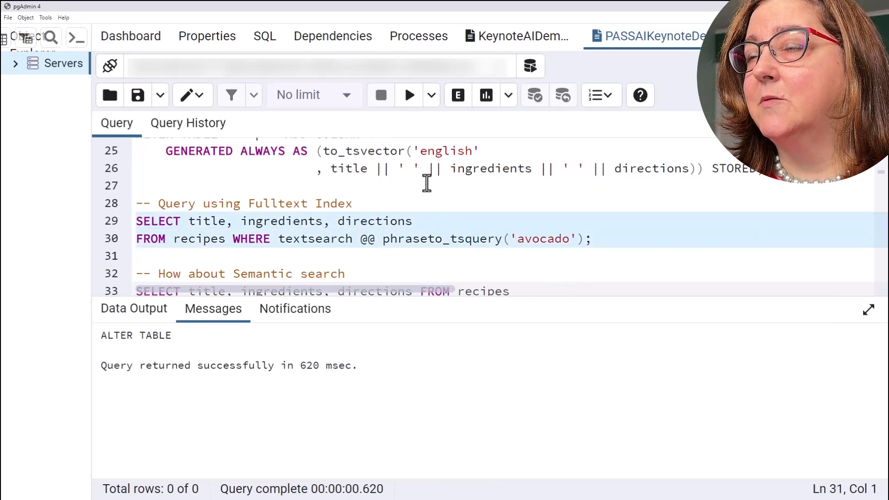
{"action": "left_click", "coordinate": [408, 95]}
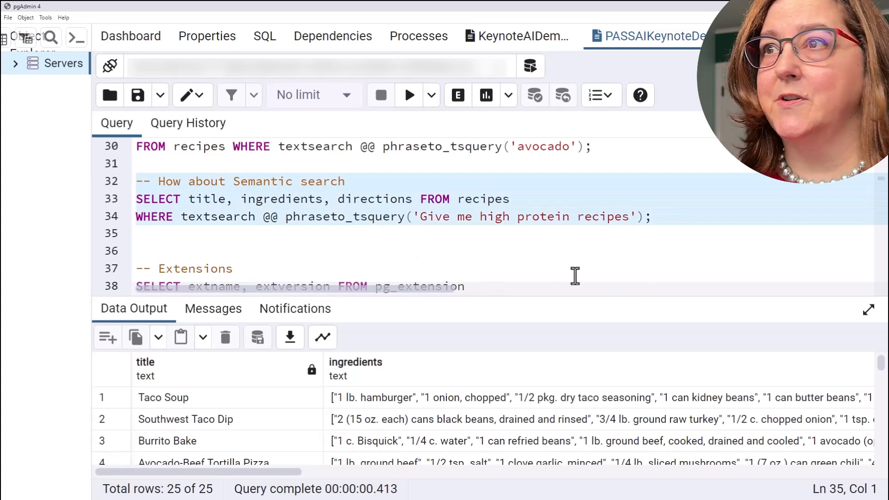
{"action": "left_click", "coordinate": [407, 94]}
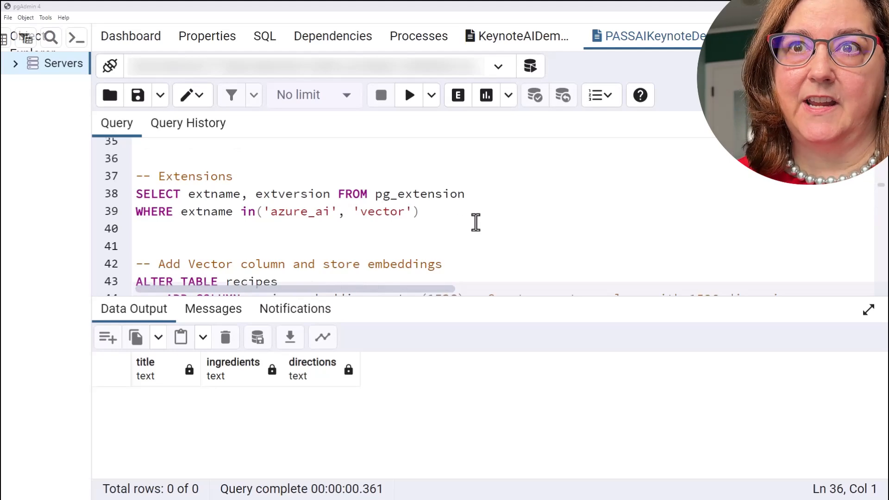
{"action": "mouse_move", "coordinate": [462, 217]}
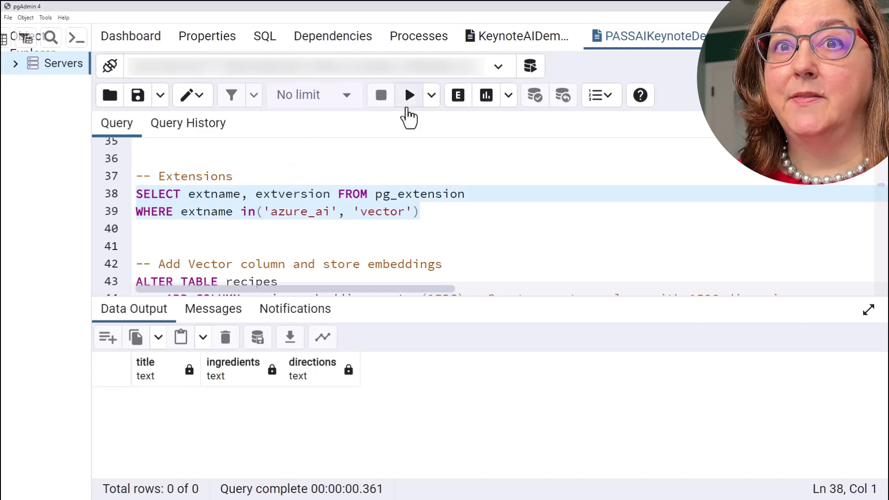
- Query pg_extension to confirm azure_ai 0.1.0 and vector 0.5.1 are installed
{"action": "left_click", "coordinate": [409, 95]}
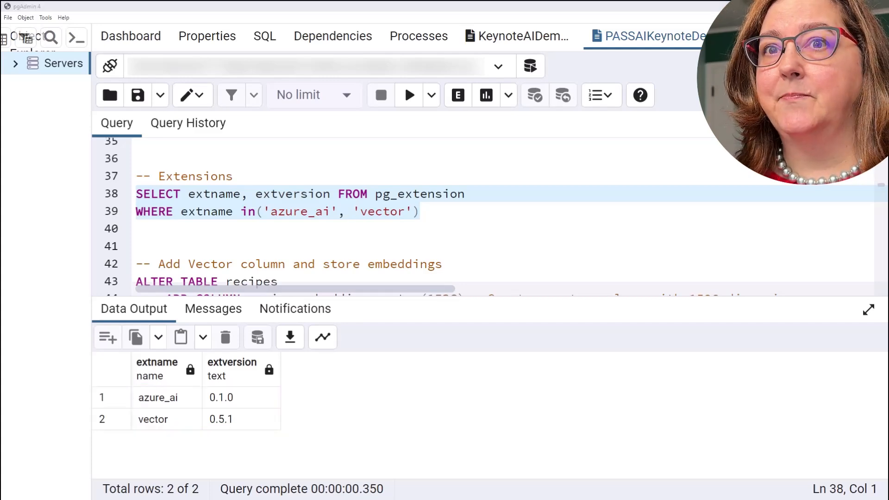
{"action": "left_click", "coordinate": [111, 397]}
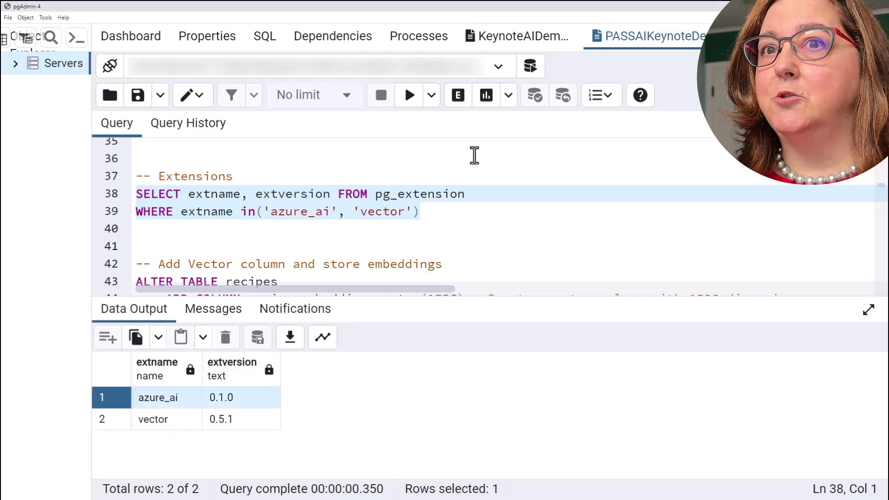
{"action": "scroll", "scroll_direction": "down", "scroll_amount": 3}
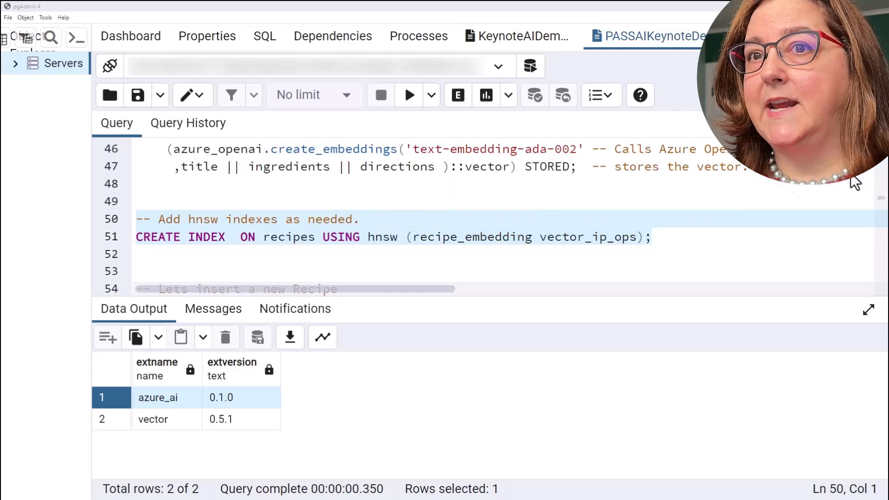
{"action": "mouse_move", "coordinate": [687, 246]}
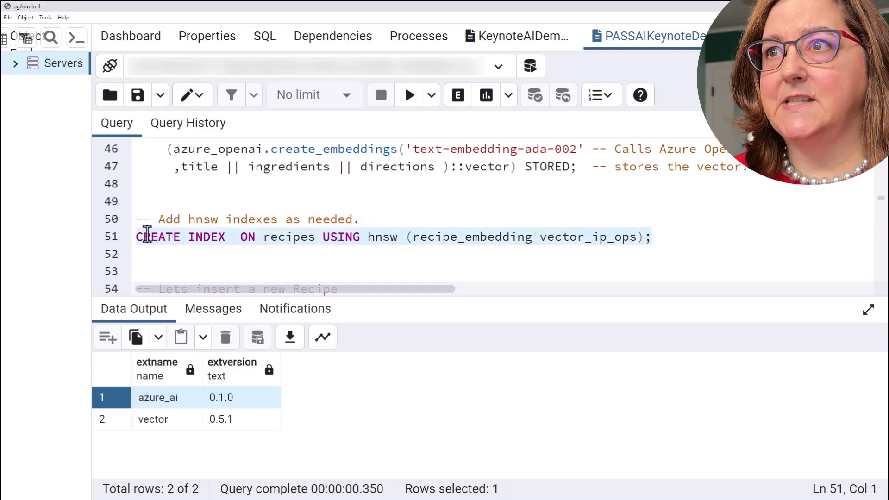
- Create the hnsw index on recipe_embedding
{"action": "left_click", "coordinate": [407, 94]}
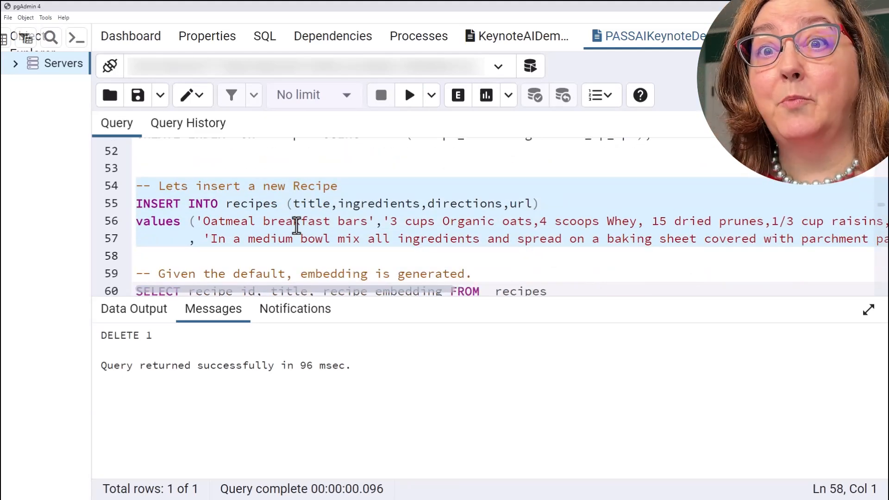
- Insert the 'Oatmeal breakfast bars' recipe into recipes
{"action": "left_click", "coordinate": [407, 94]}
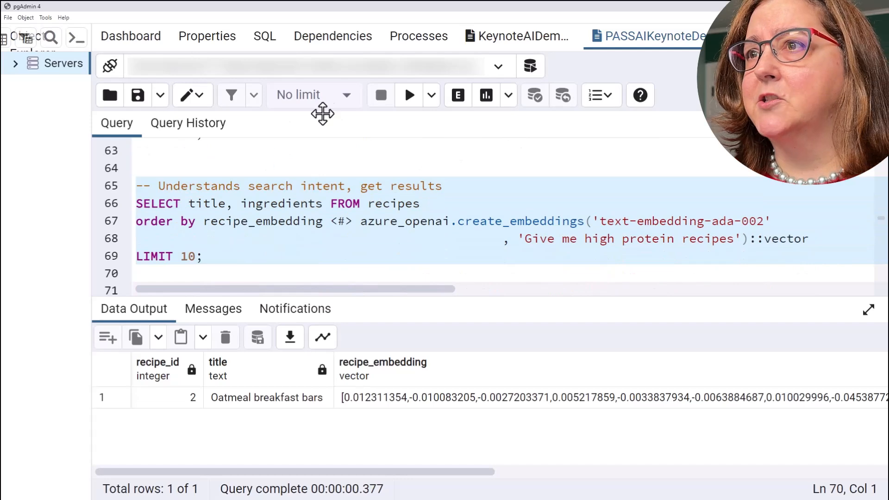
- Run the create_embeddings semantic search for high protein recipes, returning 10 rows
{"action": "left_click", "coordinate": [407, 95]}
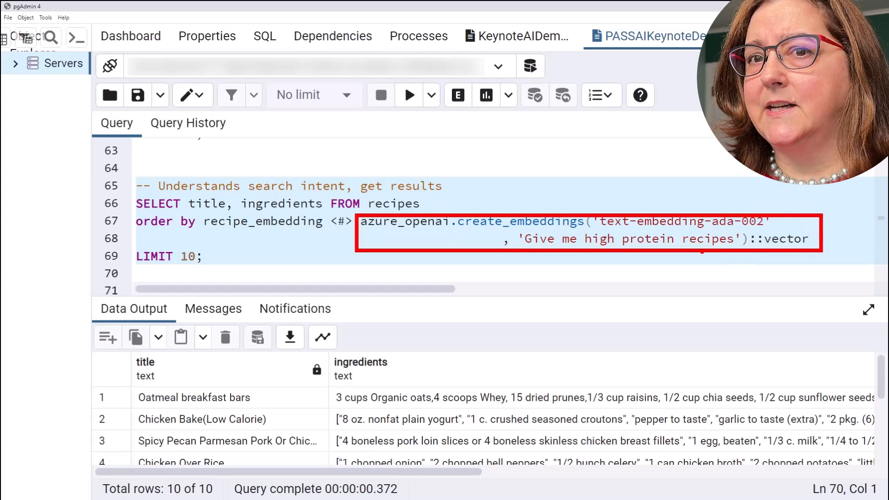
- Expand the Servers node in the Object Explorer
{"action": "double_click", "coordinate": [247, 222]}
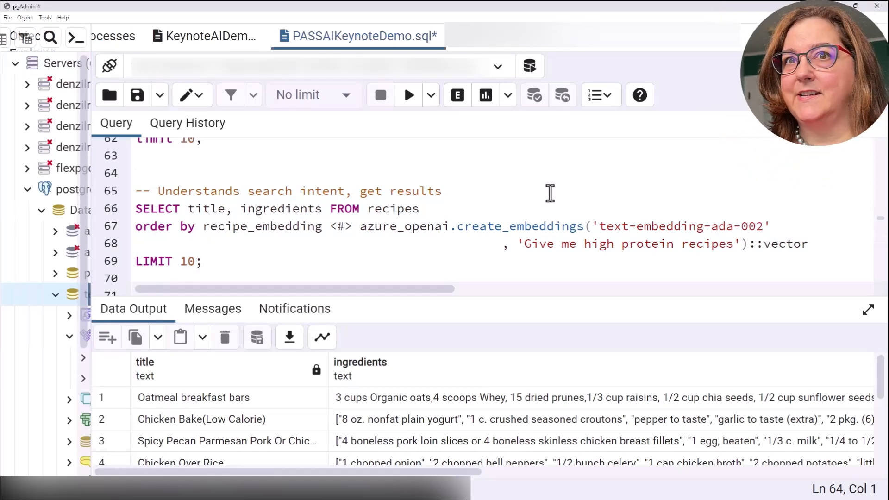
- Run analyze_sentiment on the four Oatmeal breakfast bars reviews from the Azure AI script
{"action": "left_click", "coordinate": [136, 173]}
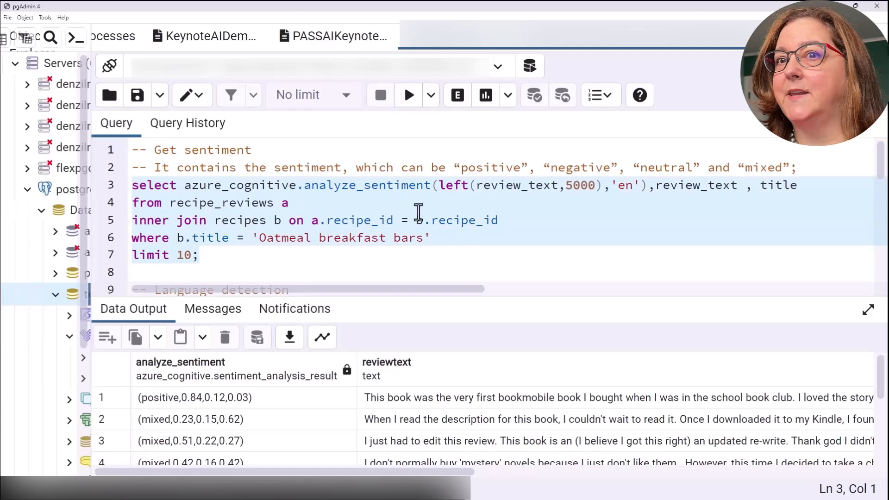
{"action": "left_click", "coordinate": [407, 95]}
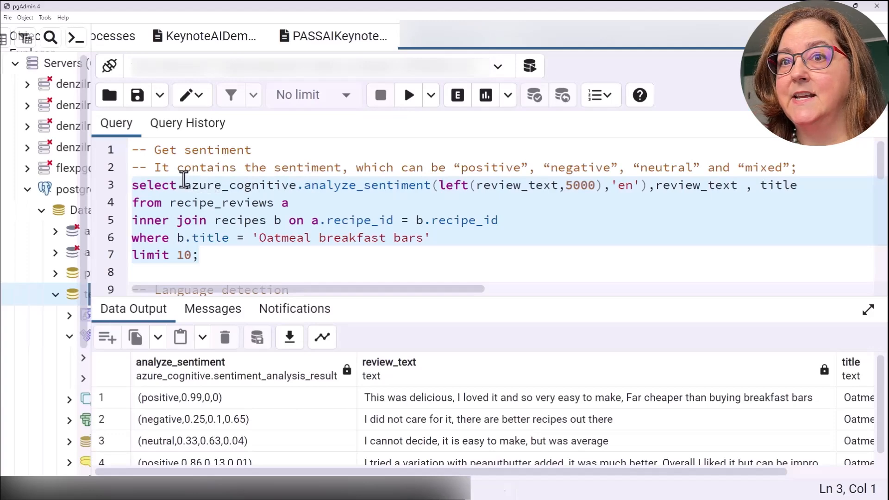
{"action": "double_click", "coordinate": [310, 184]}
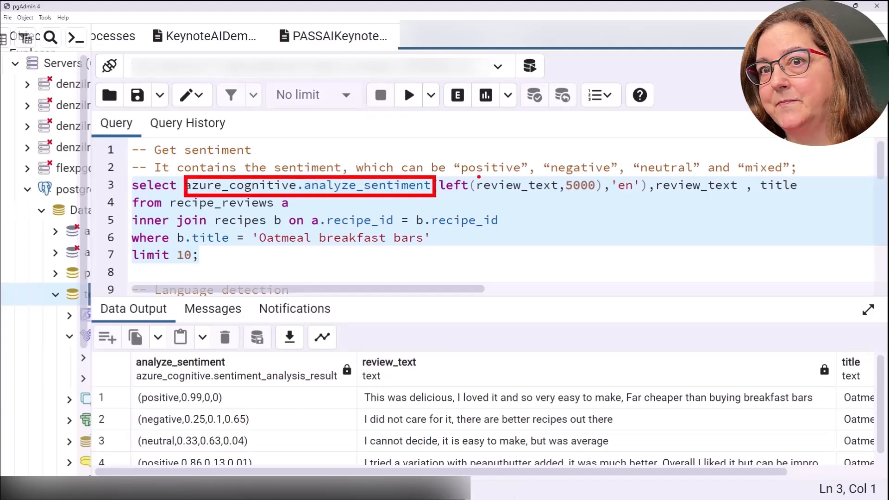
{"action": "double_click", "coordinate": [515, 185]}
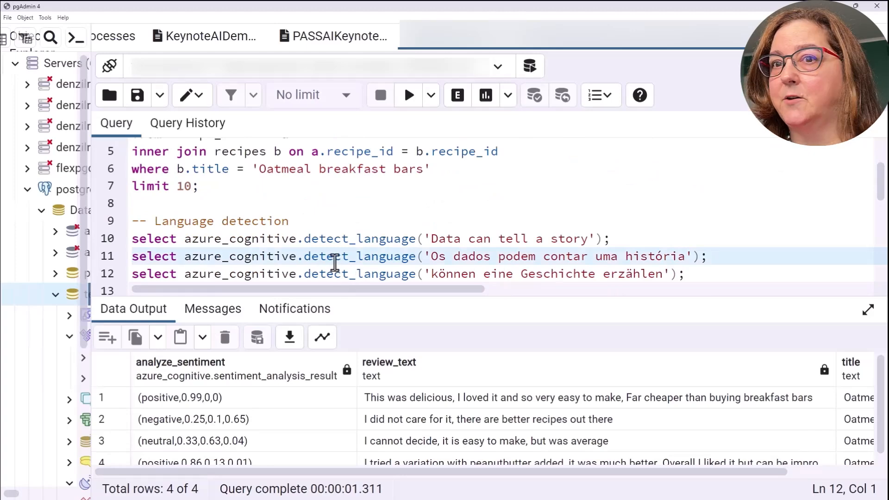
- Run detect_language on 'Os dados podem contar uma história', identifying Portuguese
{"action": "left_click", "coordinate": [407, 95]}
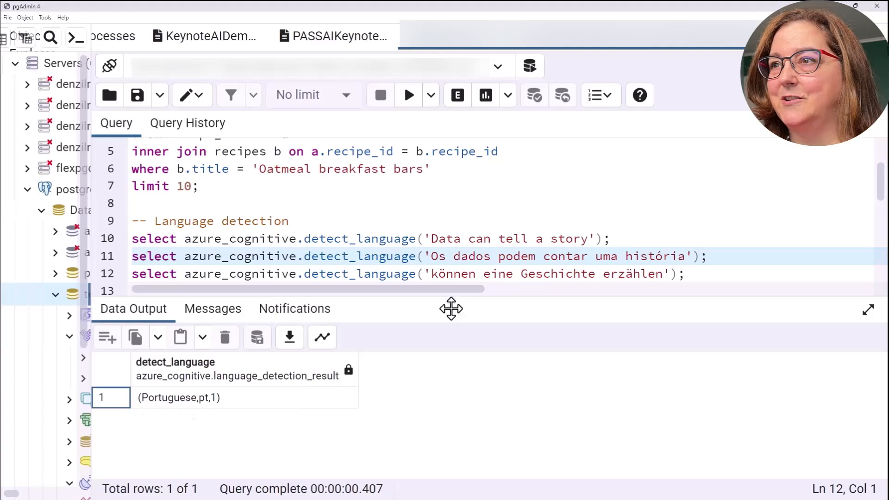
{"action": "scroll", "scroll_direction": "down", "scroll_amount": 3}
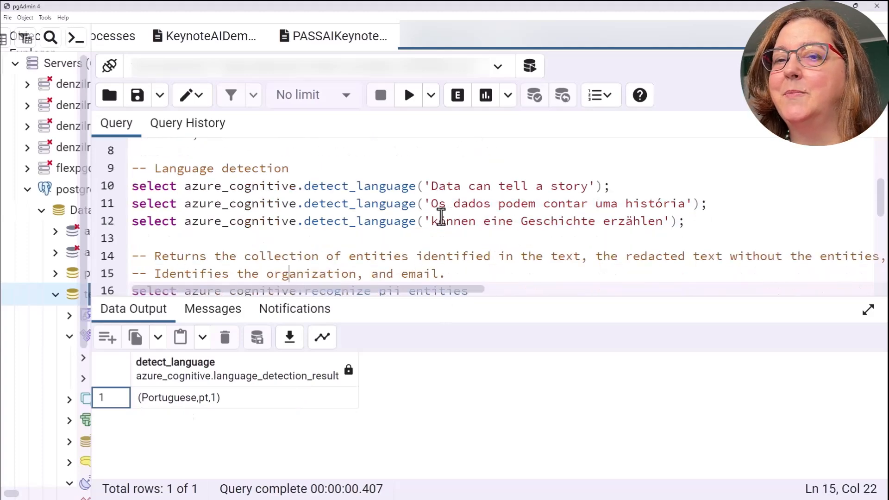
{"action": "type", "text": "('Review from Contoso employee with email denzil@contoso.com from NextDoor', 'en')"}
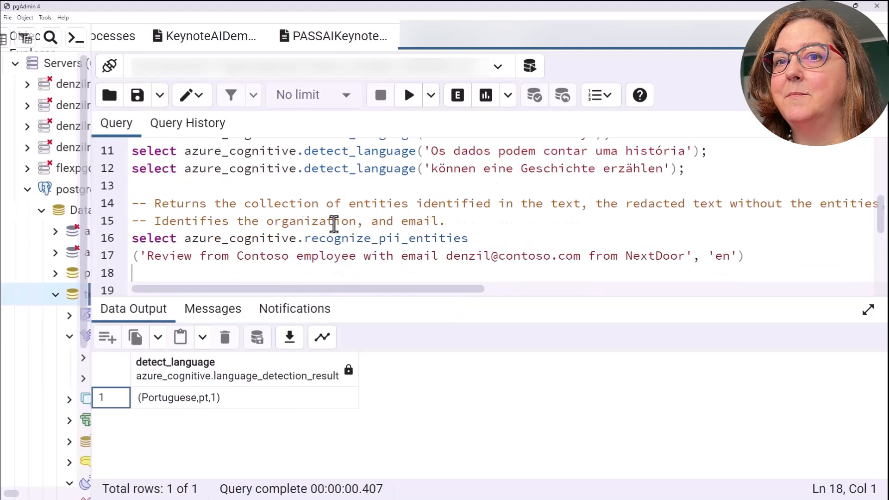
{"action": "left_click", "coordinate": [159, 238]}
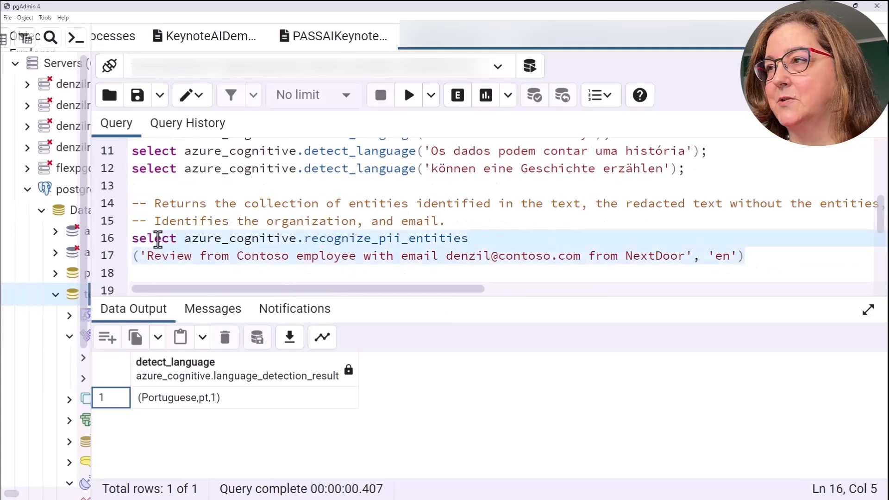
{"action": "left_click", "coordinate": [407, 94]}
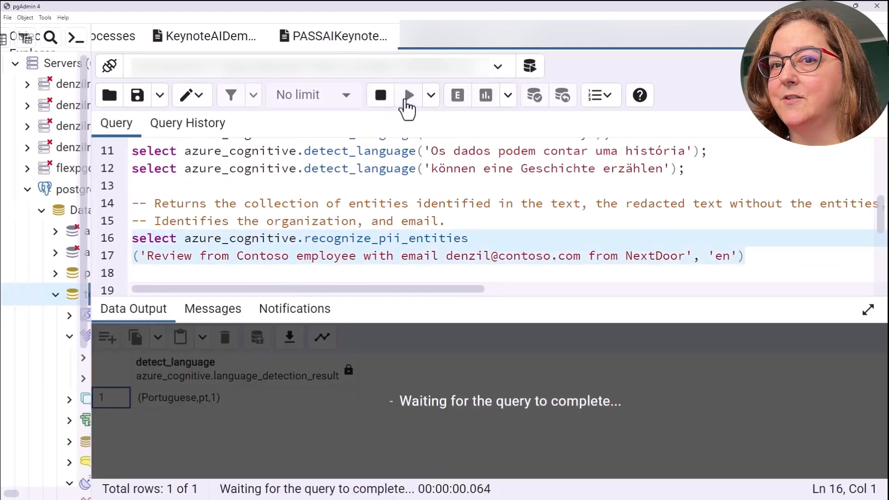
{"action": "left_click", "coordinate": [407, 94]}
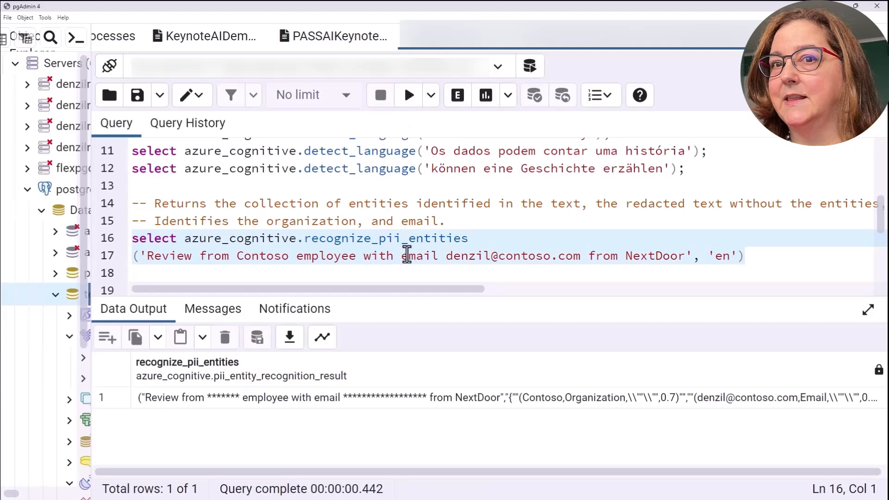
{"action": "mouse_move", "coordinate": [170, 374]}
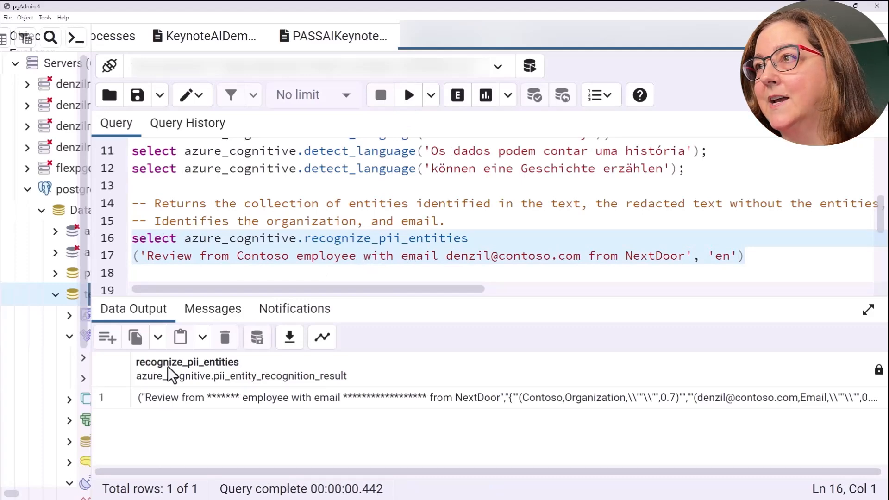